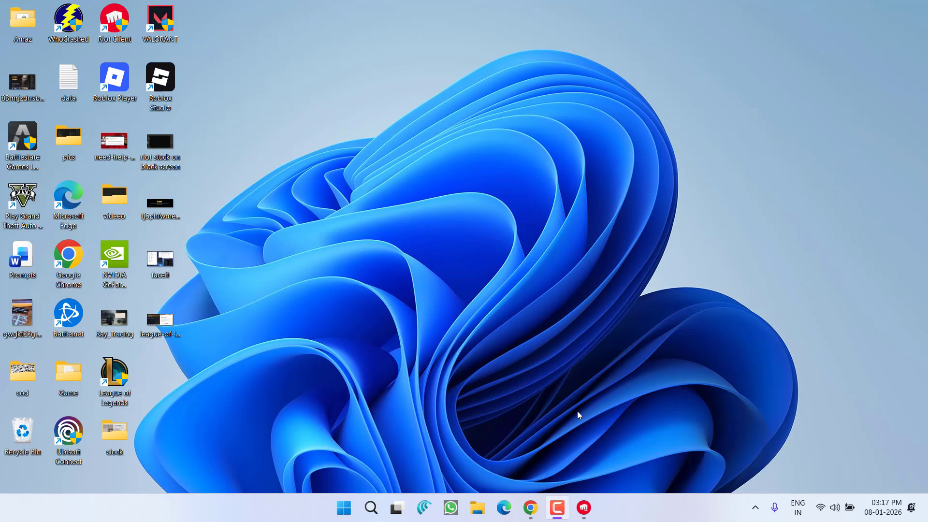
Step: Launch Task Manager from the taskbar and show the Details list of running processes
{"action": "double_click", "coordinate": [114, 376]}
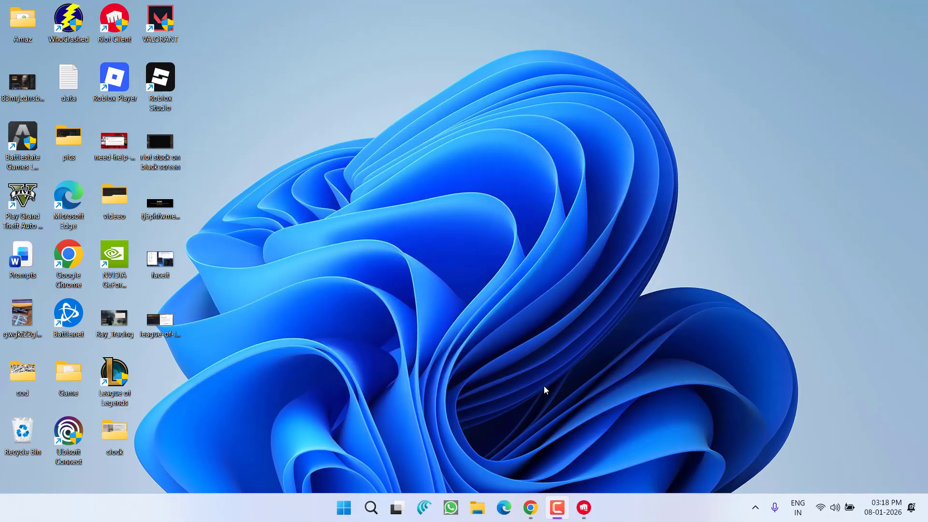
{"action": "right_click", "coordinate": [667, 512]}
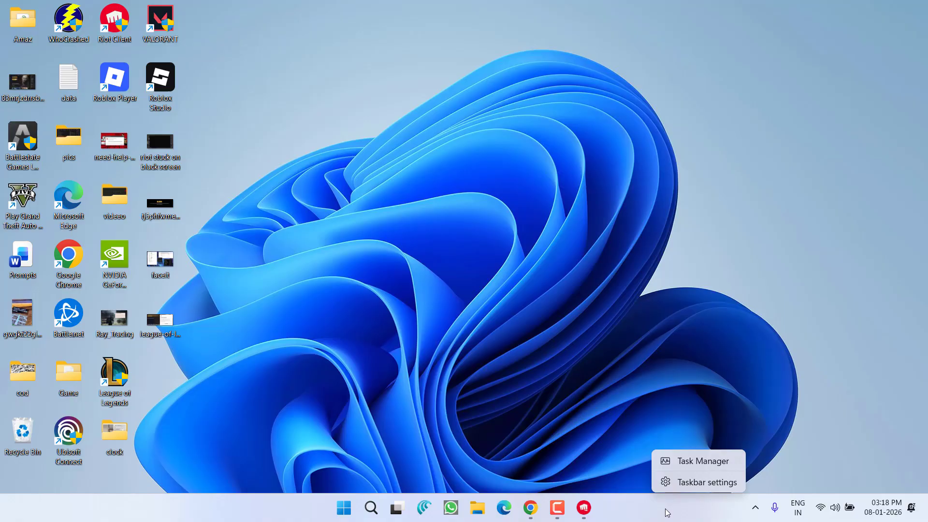
{"action": "left_click", "coordinate": [693, 461]}
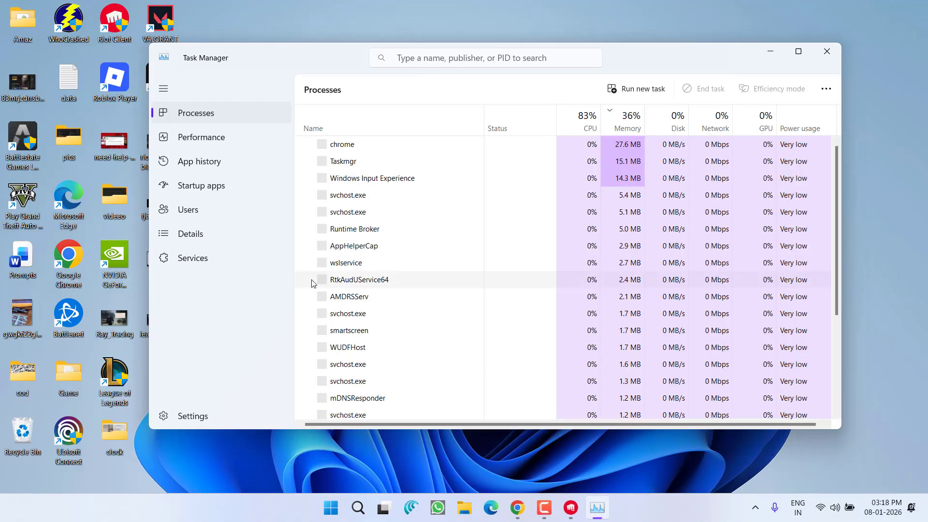
{"action": "left_click", "coordinate": [190, 233]}
{"action": "type", "text": "r"}
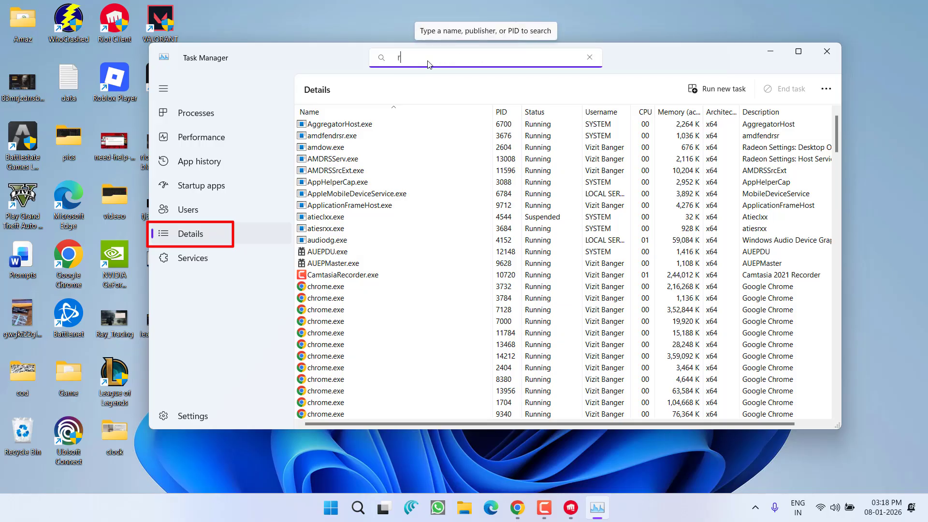
Step: Filter for 'riot', end the RiotClientServices.exe process tree, then bring up the Start menu
{"action": "type", "text": "iot"}
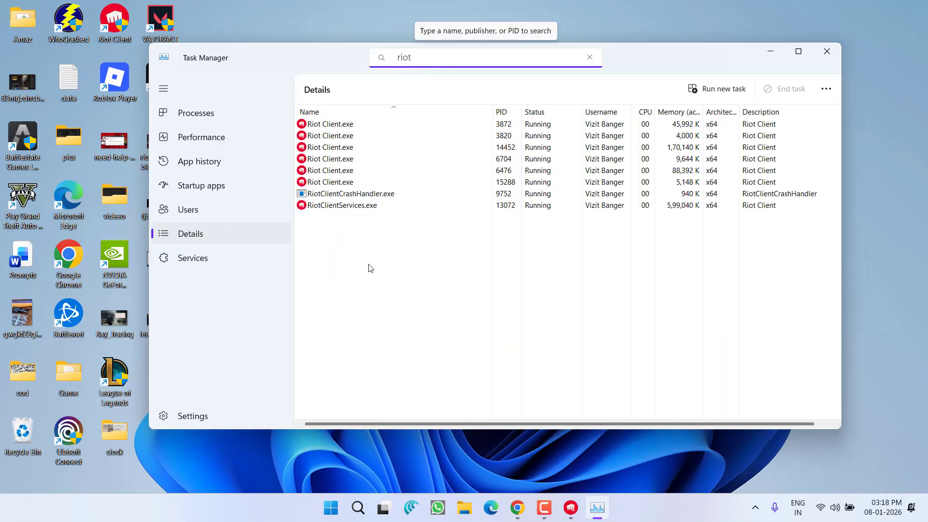
{"action": "left_click", "coordinate": [342, 204]}
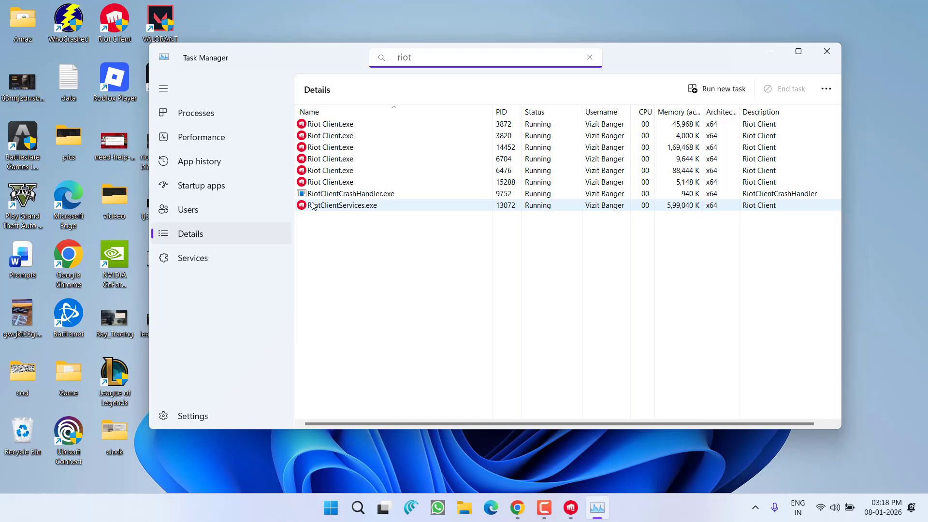
{"action": "right_click", "coordinate": [342, 205]}
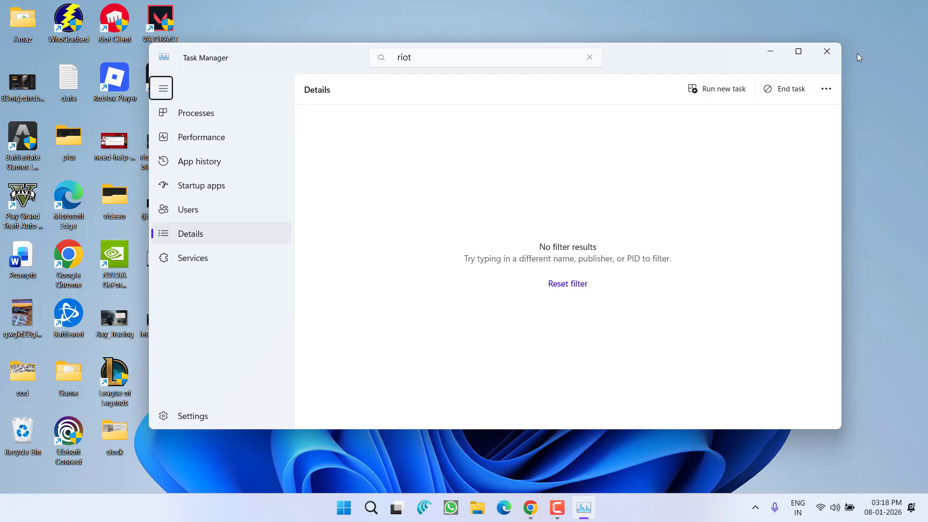
{"action": "left_click", "coordinate": [343, 507]}
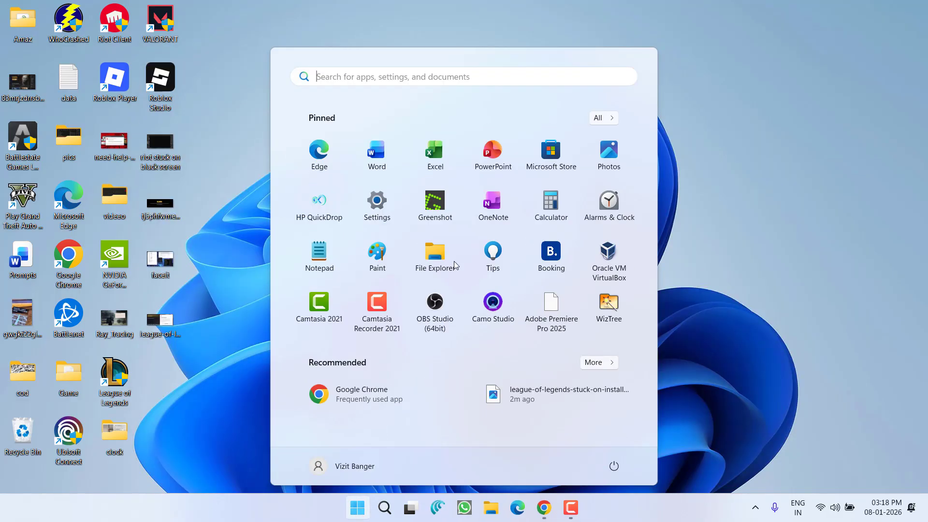
Step: Search for Riot Client in Start and launch it as administrator
{"action": "type", "text": "rockstar Games Launcher"}
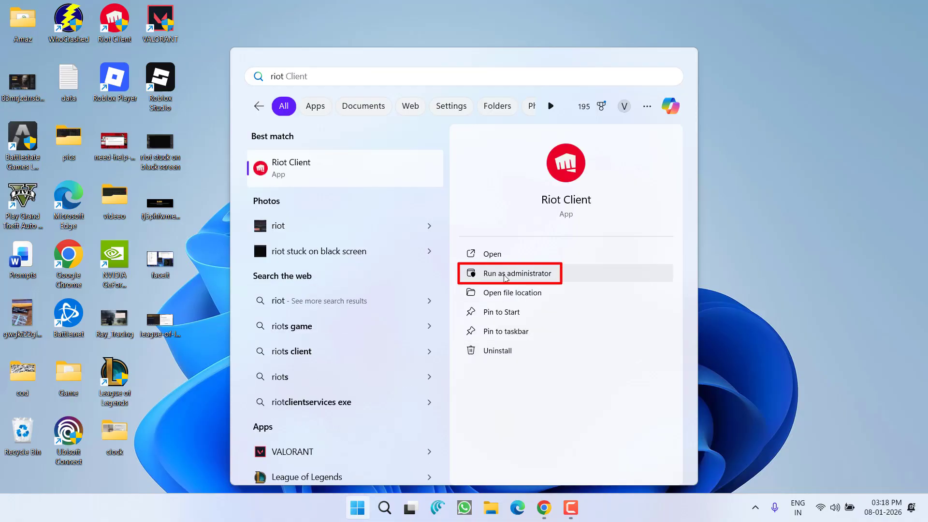
{"action": "left_click", "coordinate": [510, 273]}
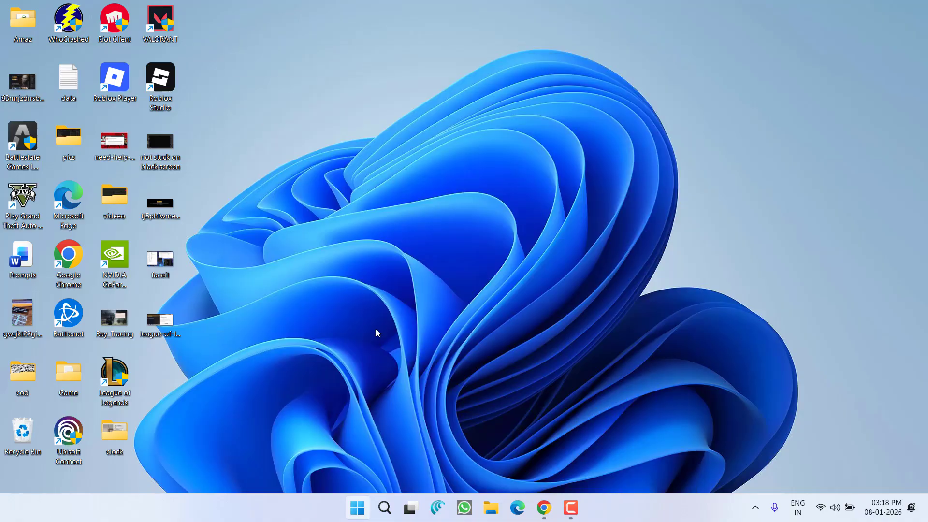
{"action": "double_click", "coordinate": [114, 22]}
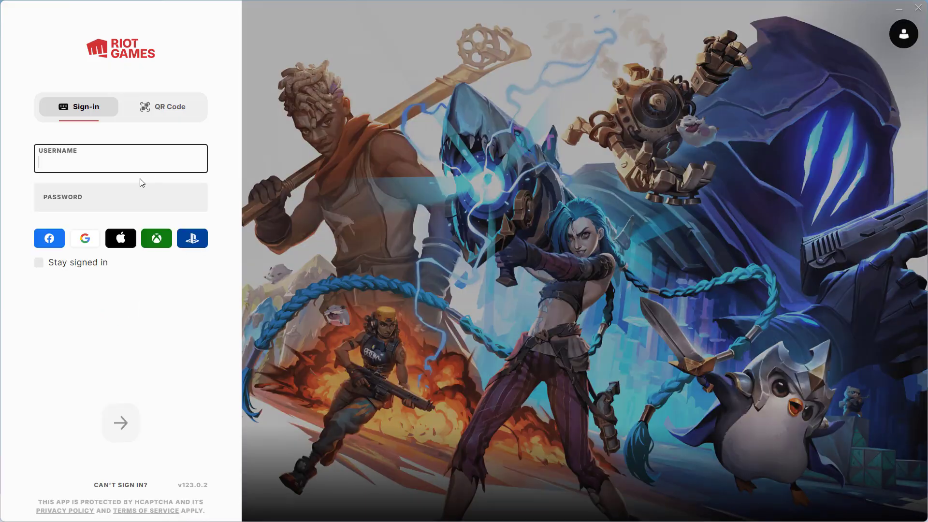
Step: Enter the account credentials and submit the sign-in to reach the Home page
{"action": "type", "text": "vizitbanger"}
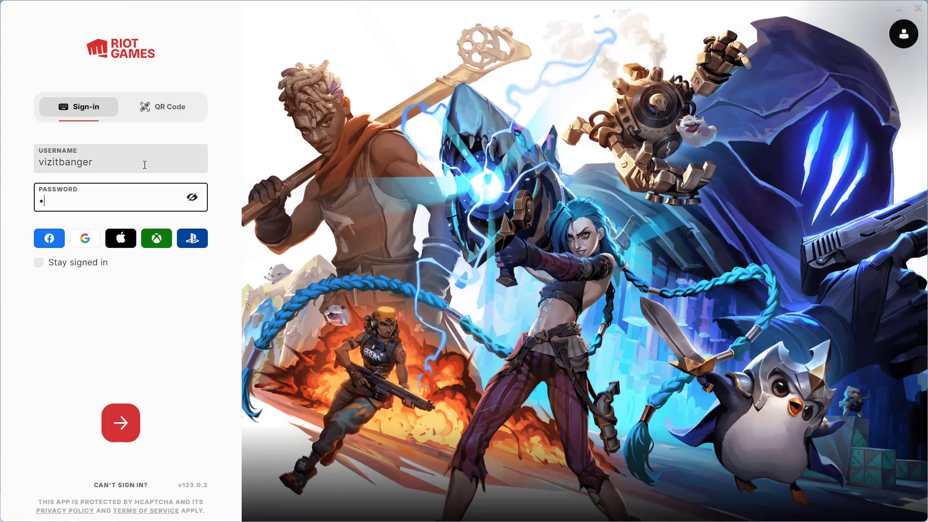
{"action": "left_click", "coordinate": [119, 423]}
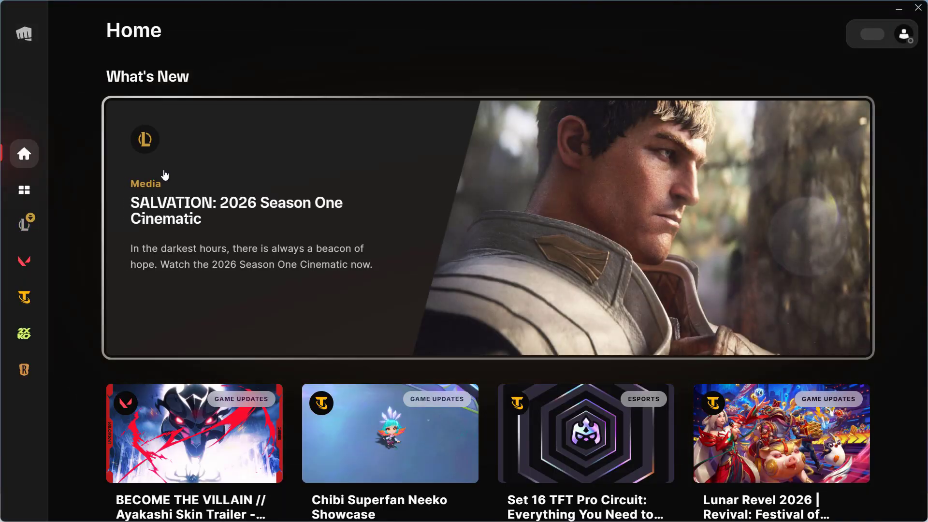
Step: Switch to the League of Legends page where the update is checking its size
{"action": "left_click", "coordinate": [23, 224]}
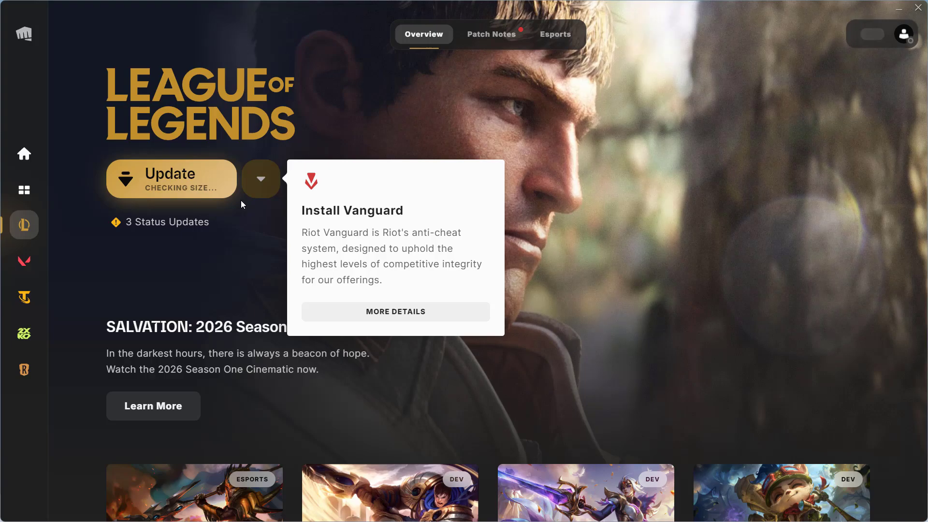
{"action": "mouse_move", "coordinate": [239, 203]}
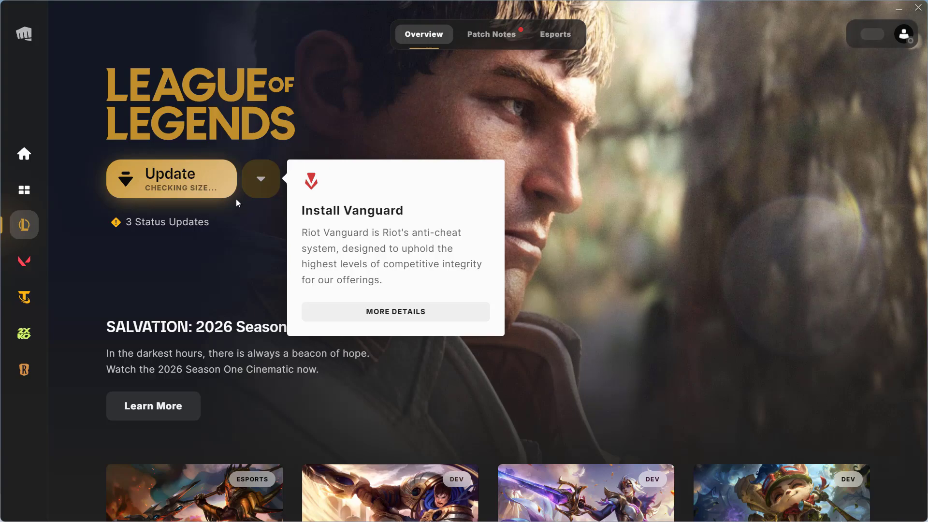
{"action": "mouse_move", "coordinate": [903, 41]}
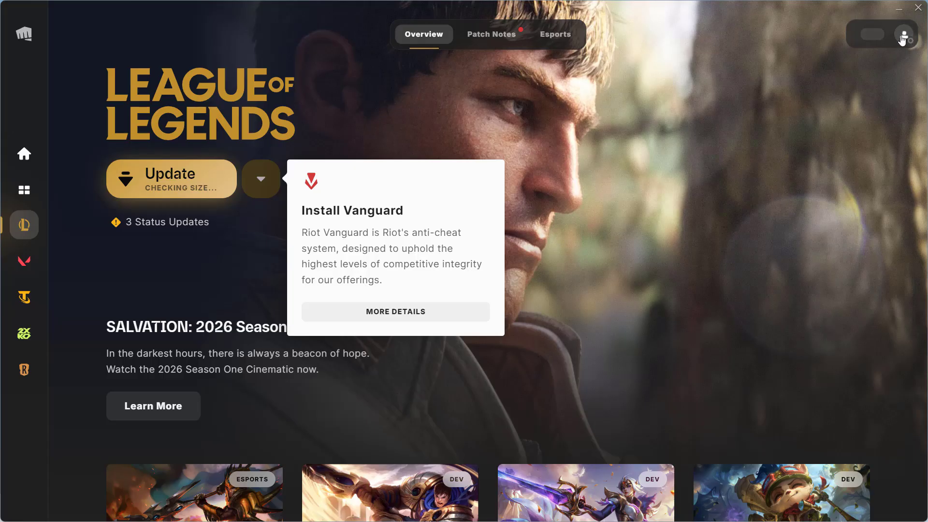
Step: In League of Legends settings, toggle auto-update on then off and bring up the Repair Files prompt
{"action": "left_click", "coordinate": [901, 34]}
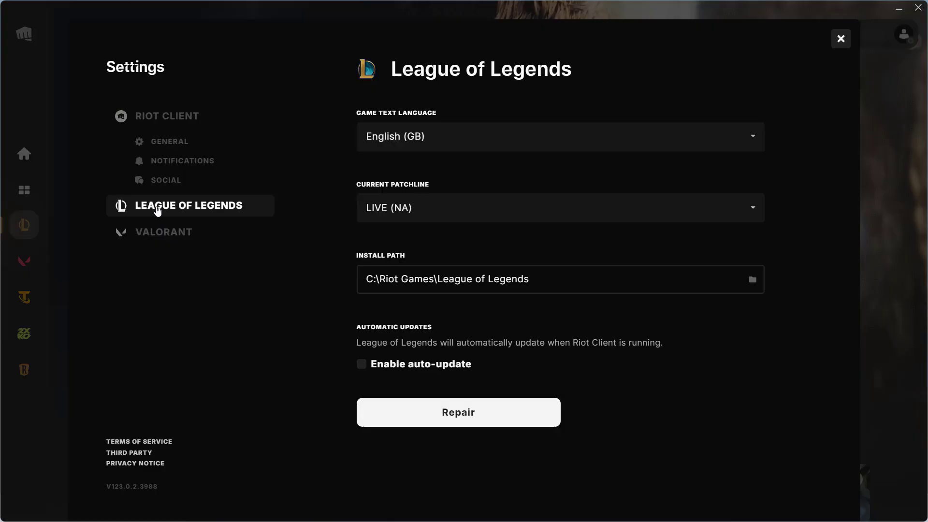
{"action": "mouse_move", "coordinate": [479, 386]}
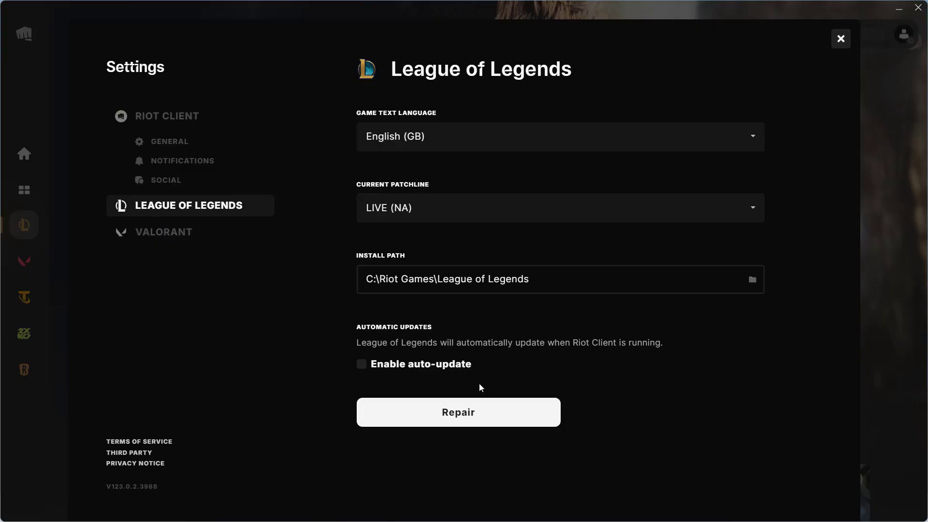
{"action": "left_click", "coordinate": [361, 364]}
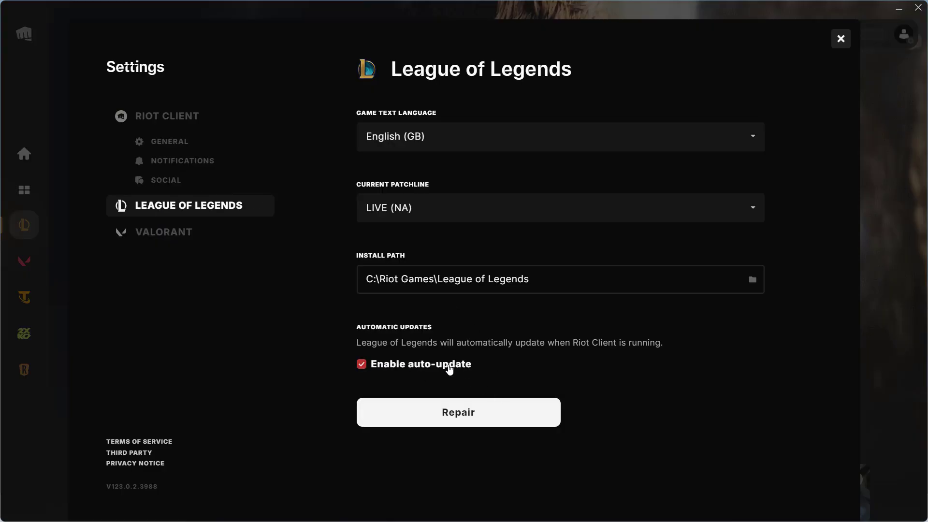
{"action": "left_click", "coordinate": [360, 364]}
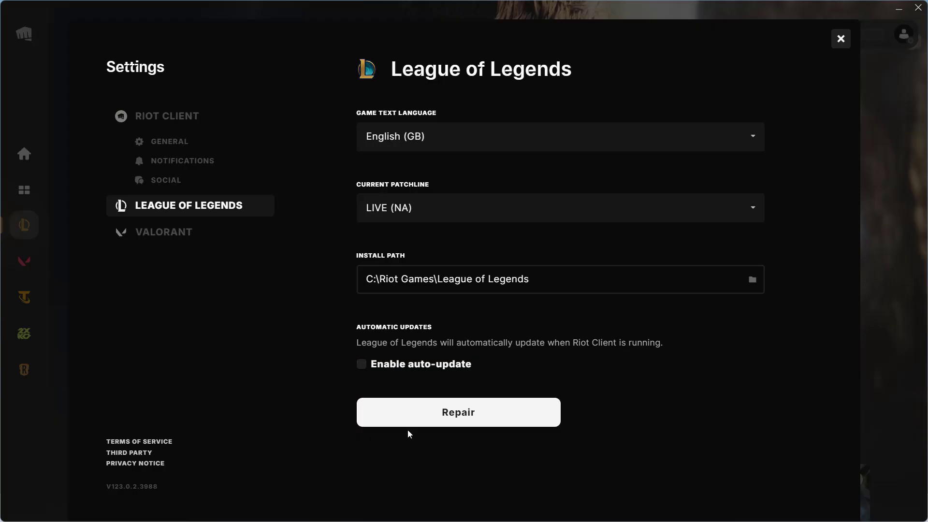
{"action": "left_click", "coordinate": [457, 412]}
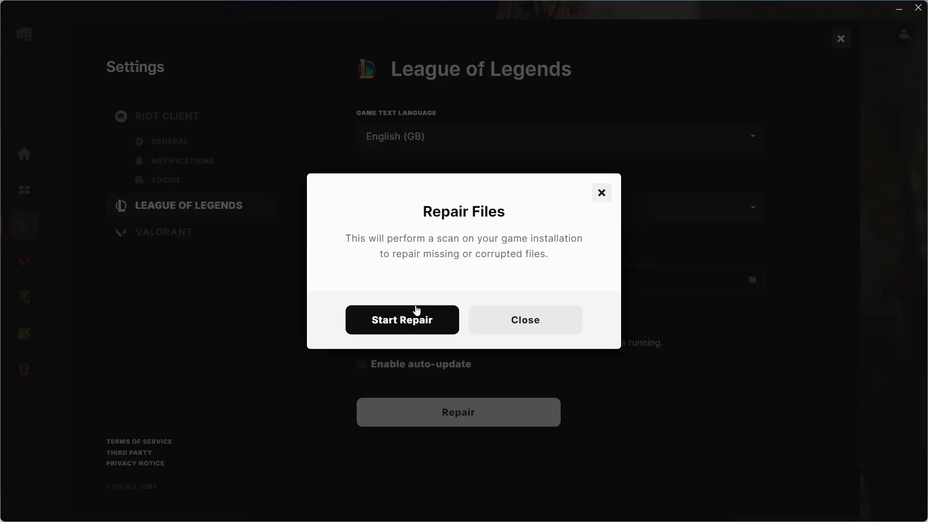
Step: Start the game file repair, dismiss its progress window and return to the League page
{"action": "left_click", "coordinate": [402, 320]}
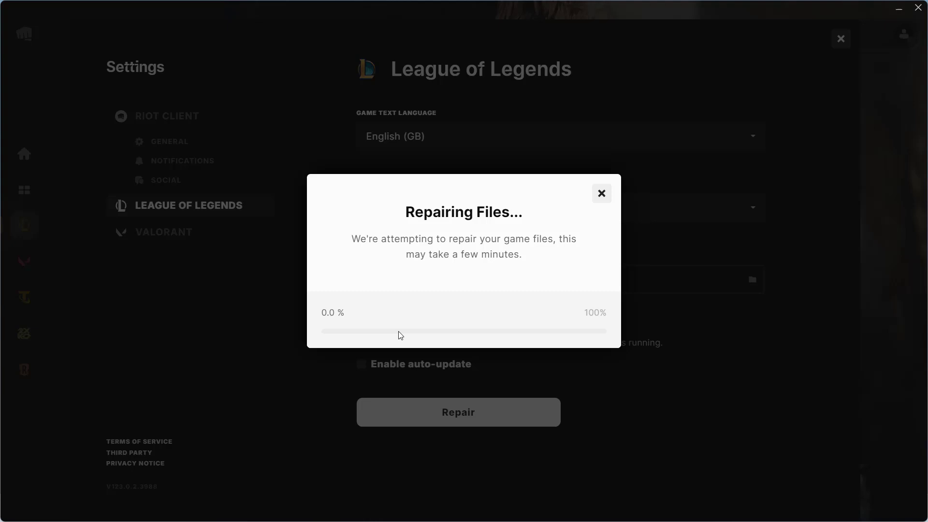
{"action": "left_click", "coordinate": [600, 193]}
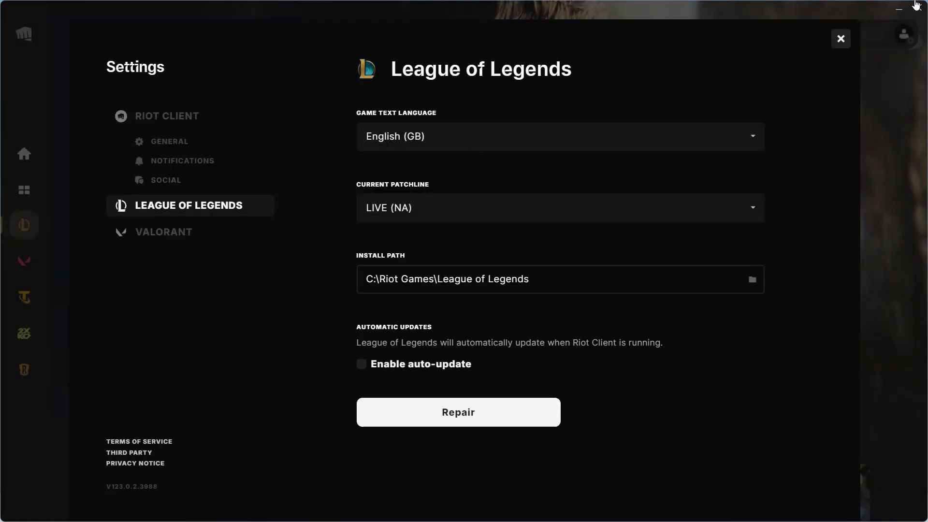
{"action": "left_click", "coordinate": [840, 39]}
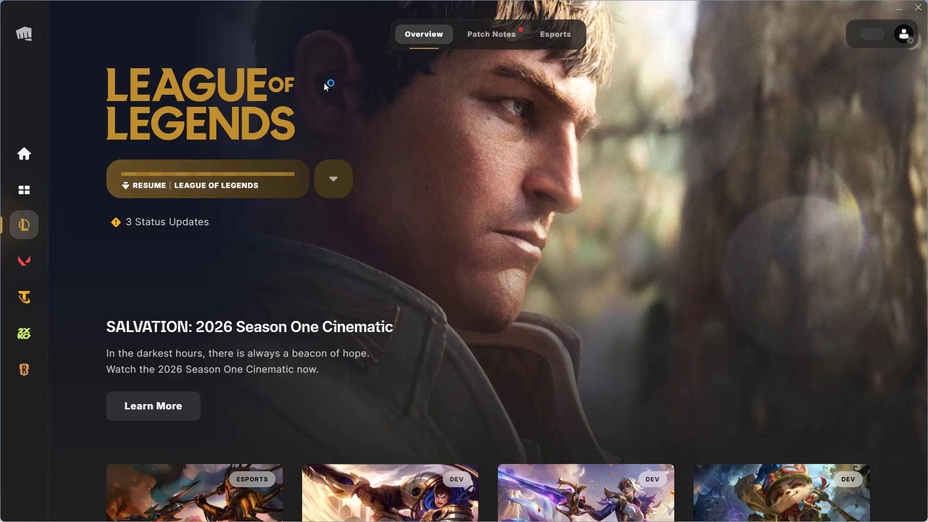
{"action": "mouse_move", "coordinate": [216, 196]}
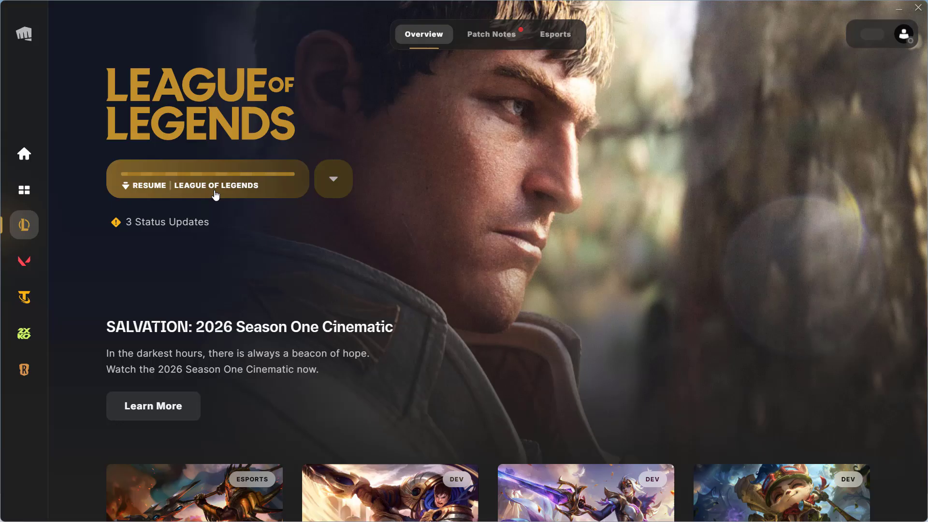
{"action": "mouse_move", "coordinate": [271, 134]}
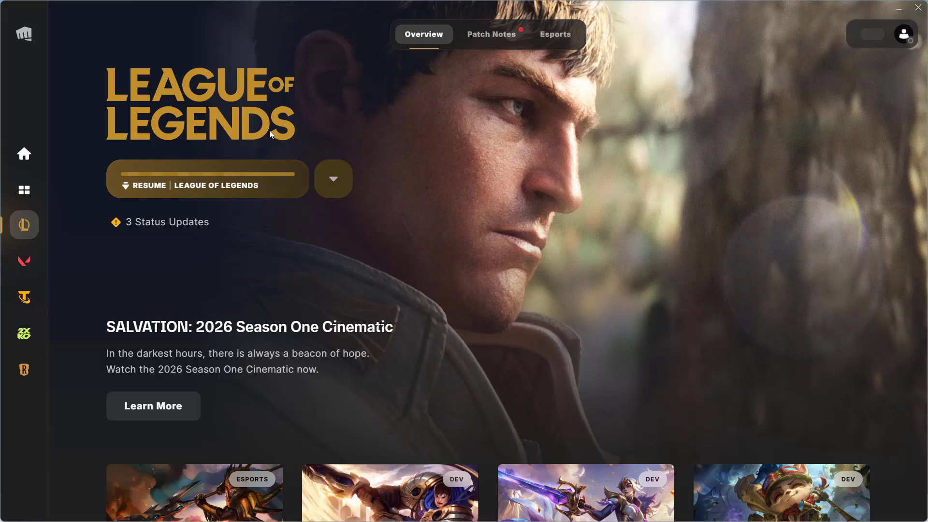
{"action": "mouse_move", "coordinate": [599, 10]}
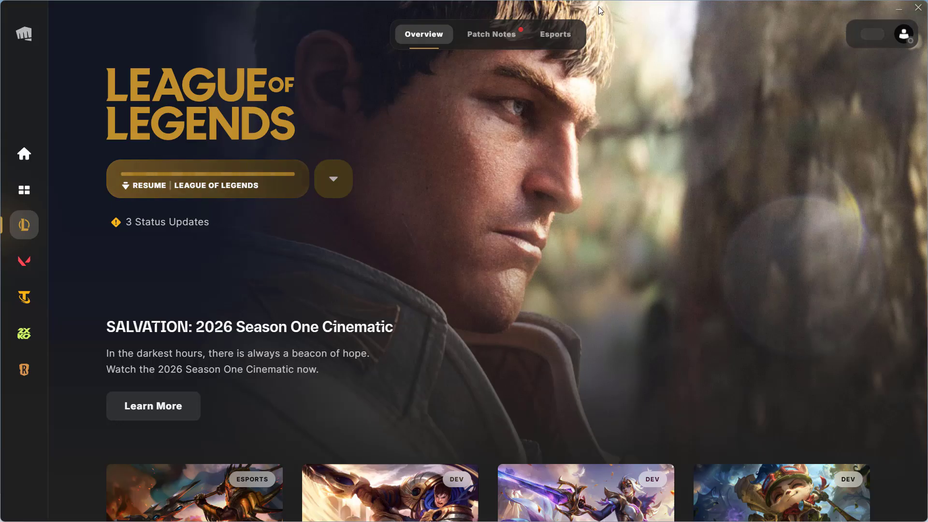
Step: Close the Riot Client window, leaving the desktop in view
{"action": "left_click", "coordinate": [900, 9]}
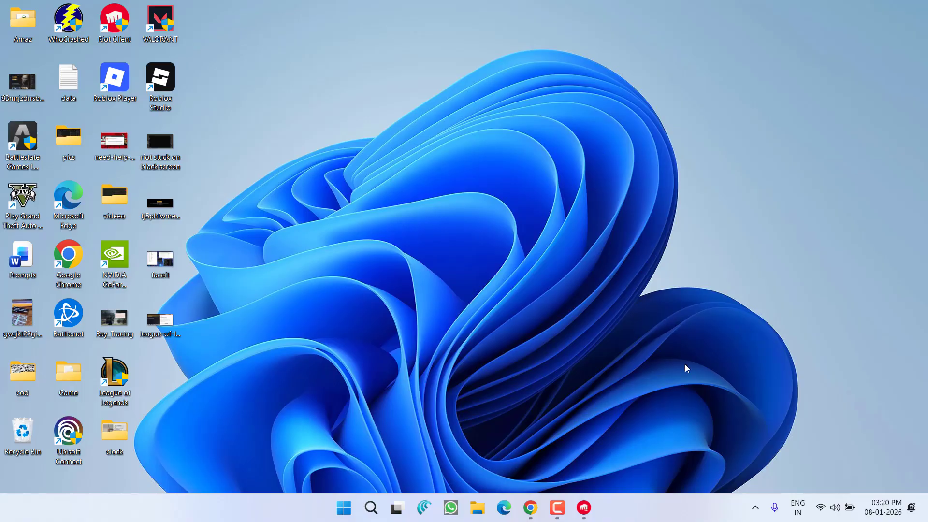
{"action": "mouse_move", "coordinate": [706, 463]}
{"action": "type", "text": "ri"}
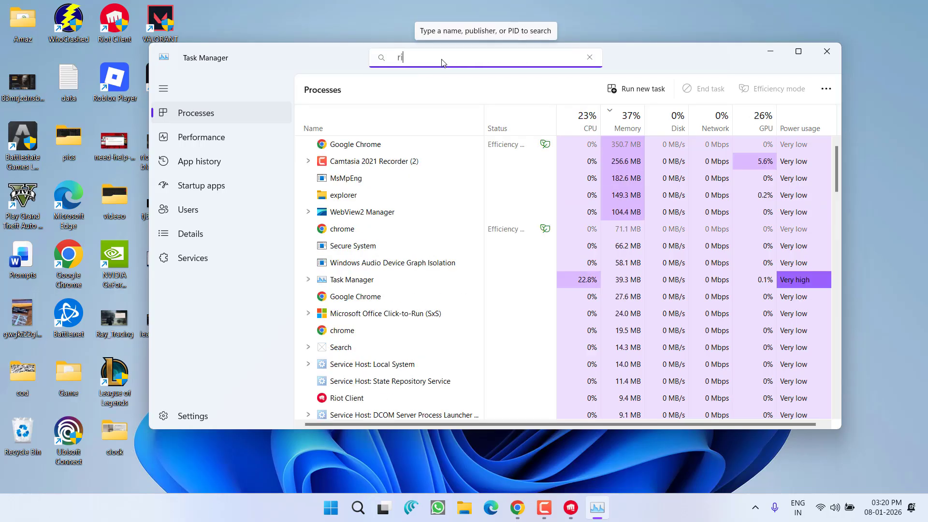
{"action": "type", "text": "ot"}
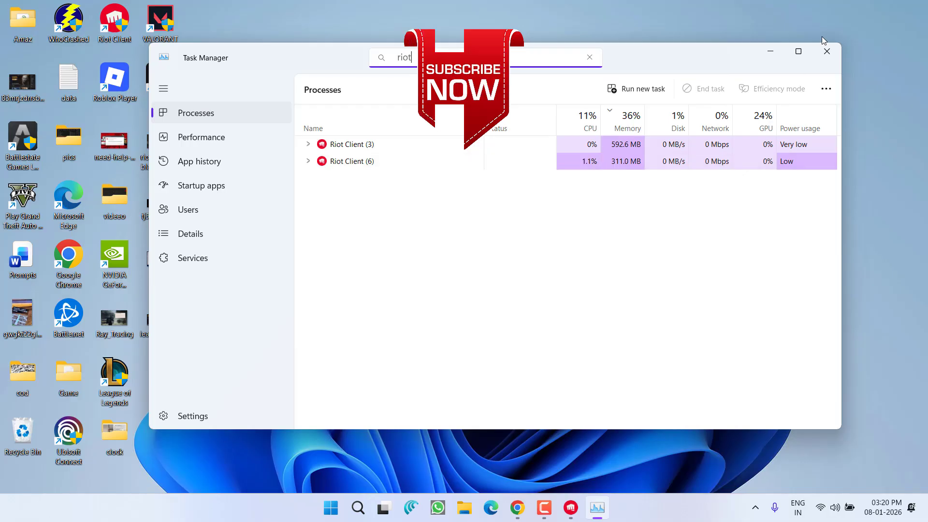
{"action": "left_click", "coordinate": [826, 51]}
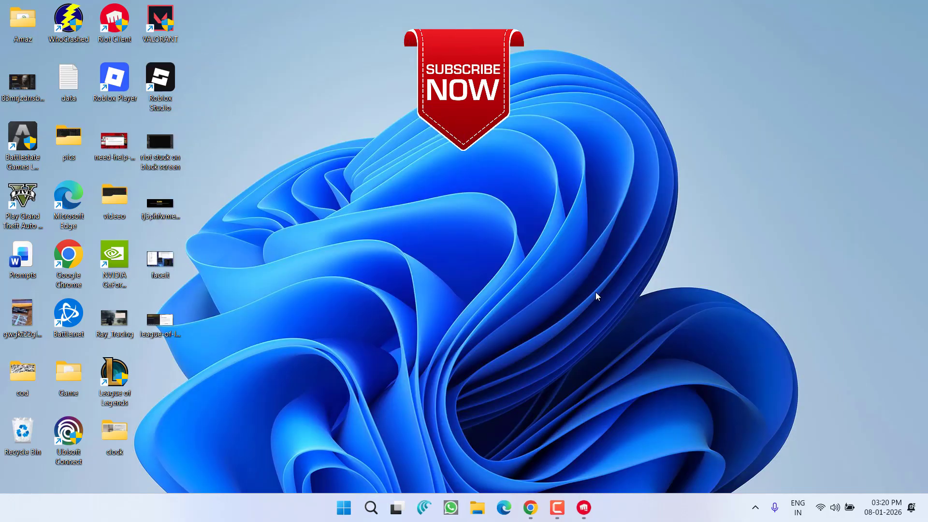
{"action": "mouse_move", "coordinate": [354, 329]}
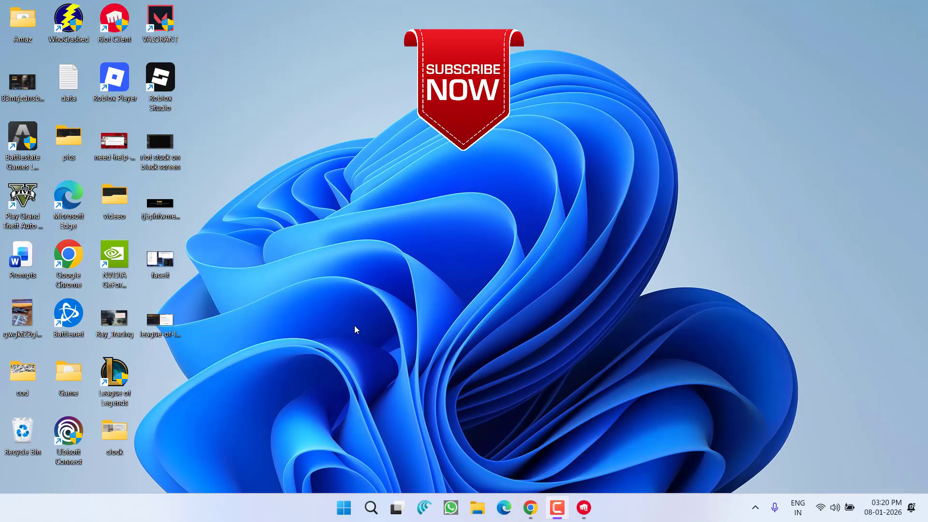